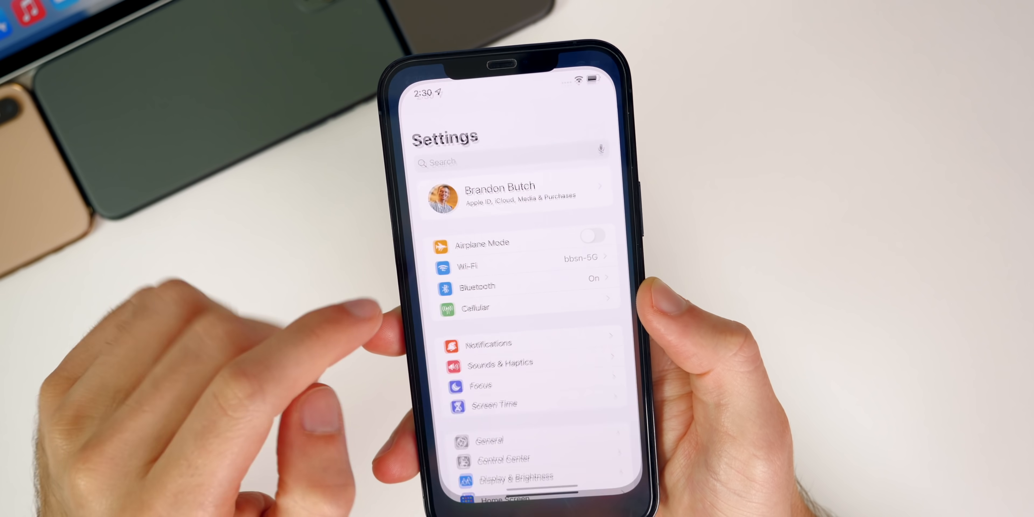
# View the About page under General showing software version 15.0 (19A5307g) on iPhone 12 Pro Max
pyautogui.scroll(3)
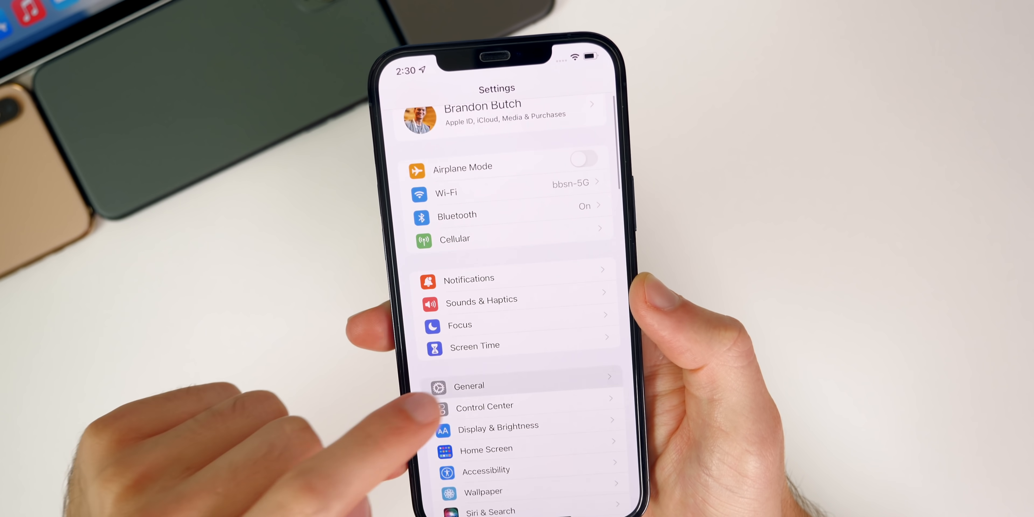
pyautogui.click(469, 386)
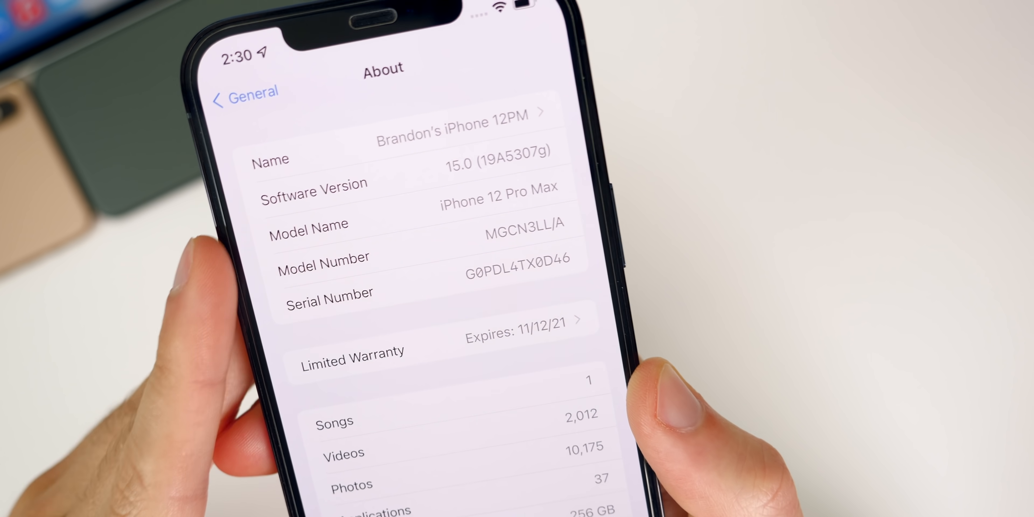
pyautogui.scroll(-3)
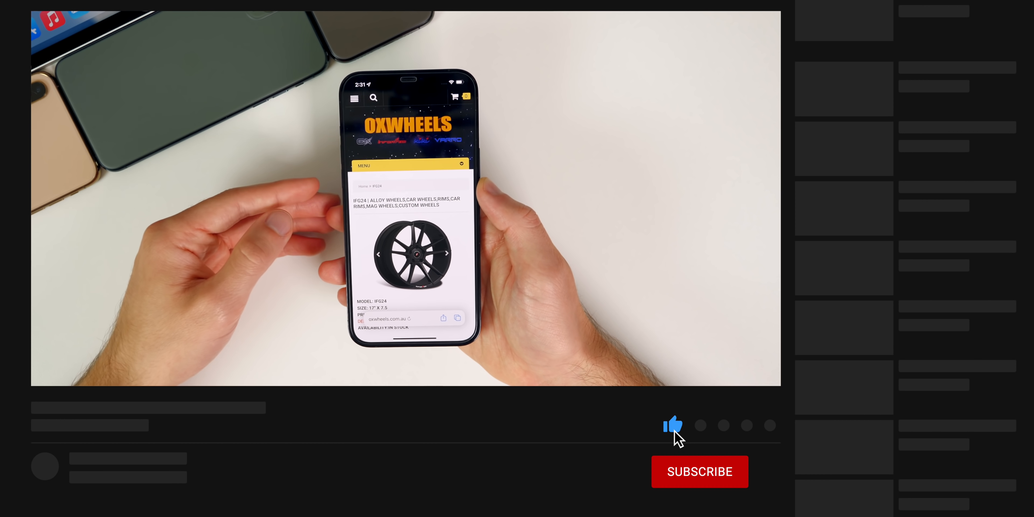
# Show the OXWHEELS alloy wheel product page from oxwheels.com.au in Safari
pyautogui.click(699, 472)
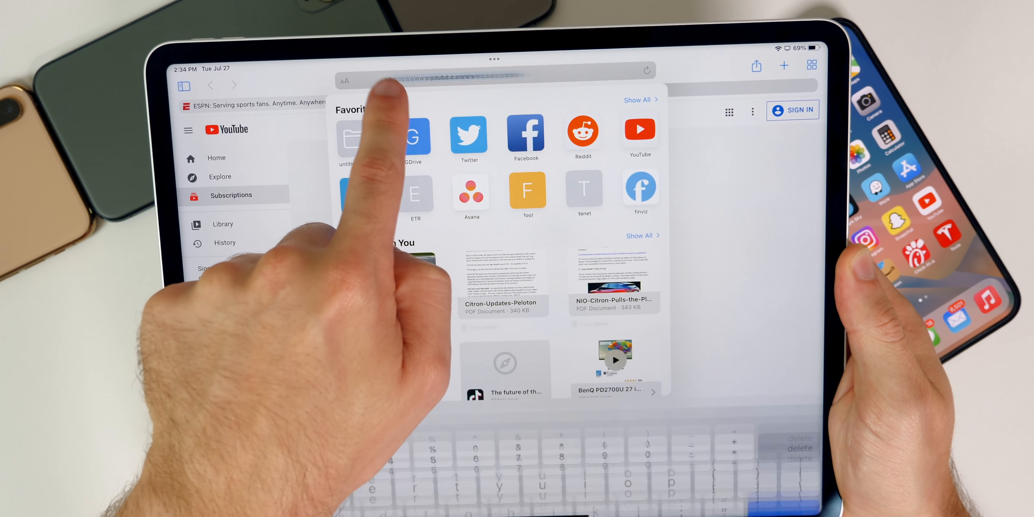
# Load espn.com in a Safari tab beside the YouTube Subscriptions tab on iPad
pyautogui.click(250, 104)
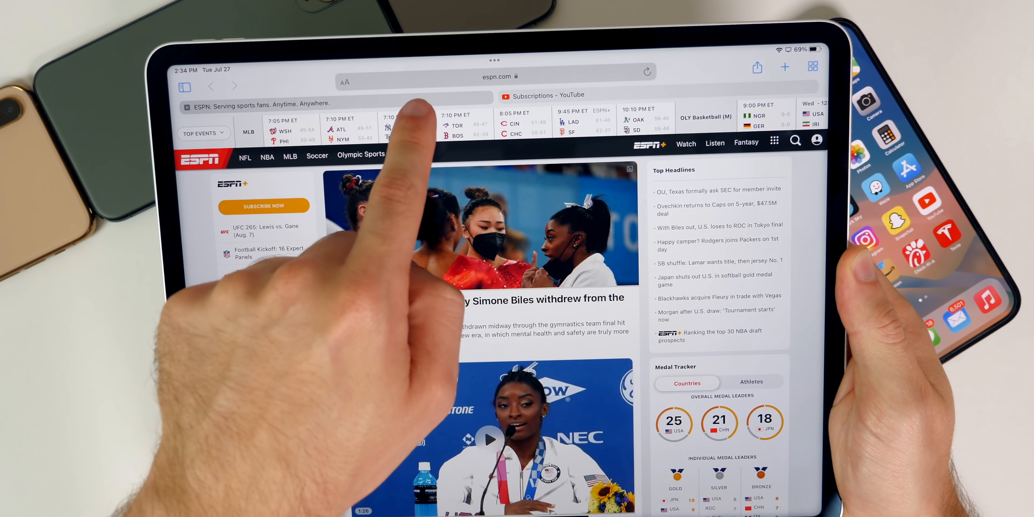
pyautogui.click(541, 95)
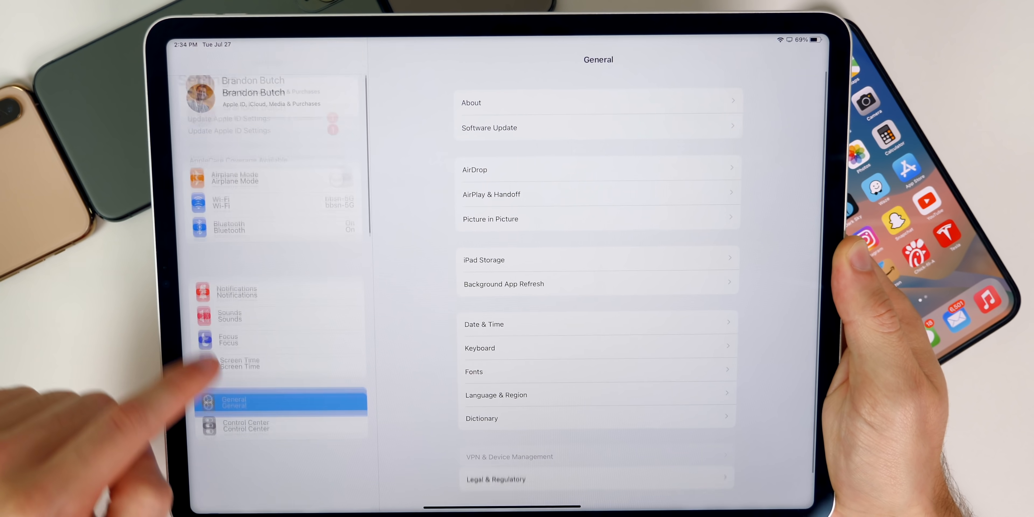
# Show the iPad's General settings page listing About, Software Update and AirDrop
pyautogui.scroll(-3)
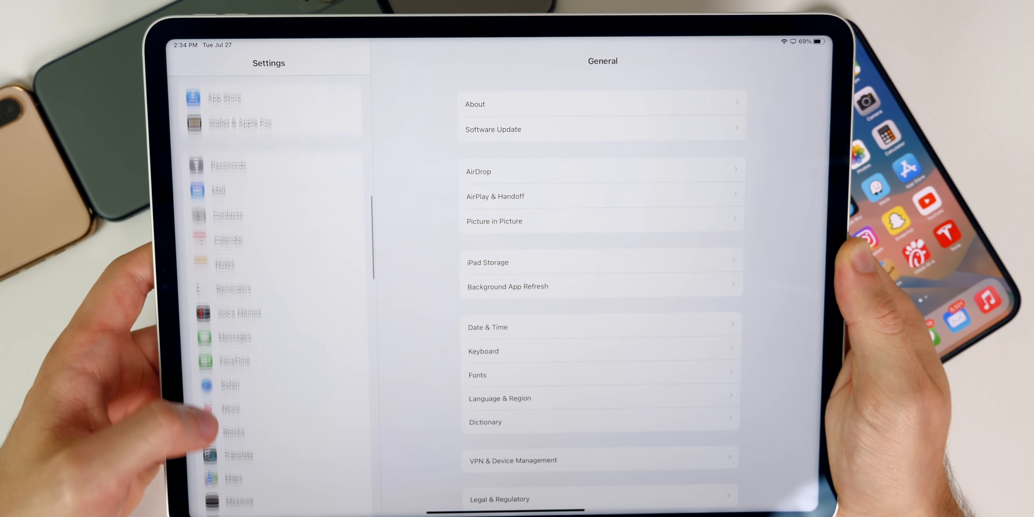
pyautogui.click(229, 384)
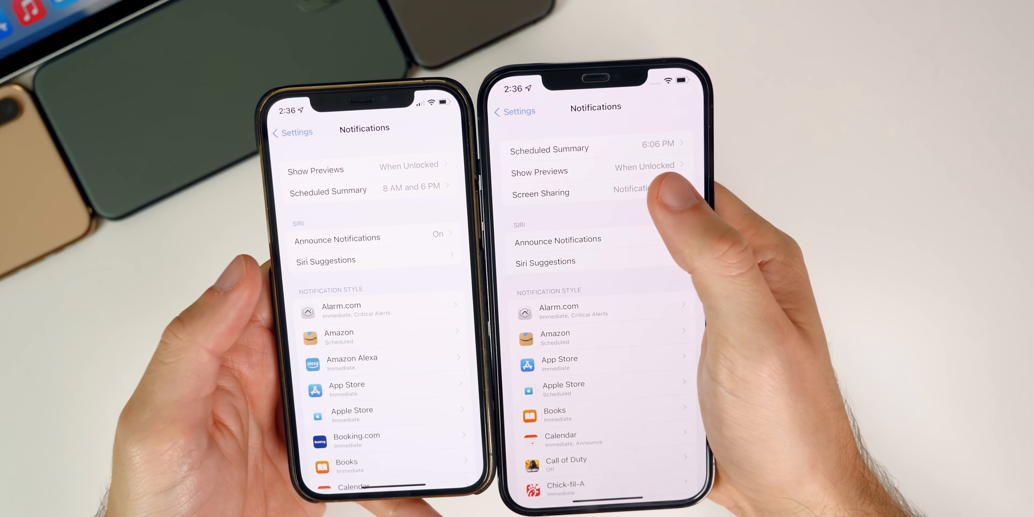
# Compare the Notifications Scheduled Summary options on both iPhones
pyautogui.click(541, 193)
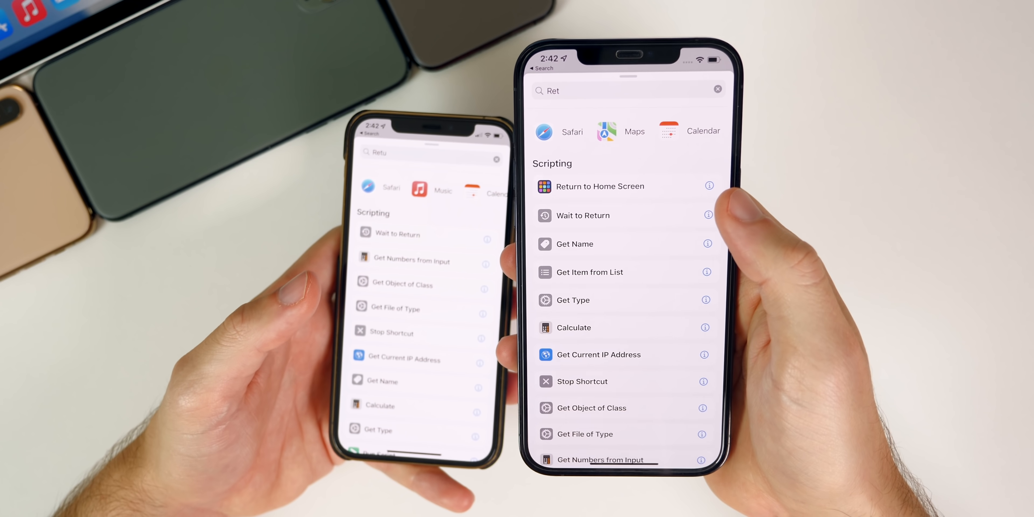
# Find the Return to Home Screen scripting action in the Shortcuts action search
pyautogui.click(709, 185)
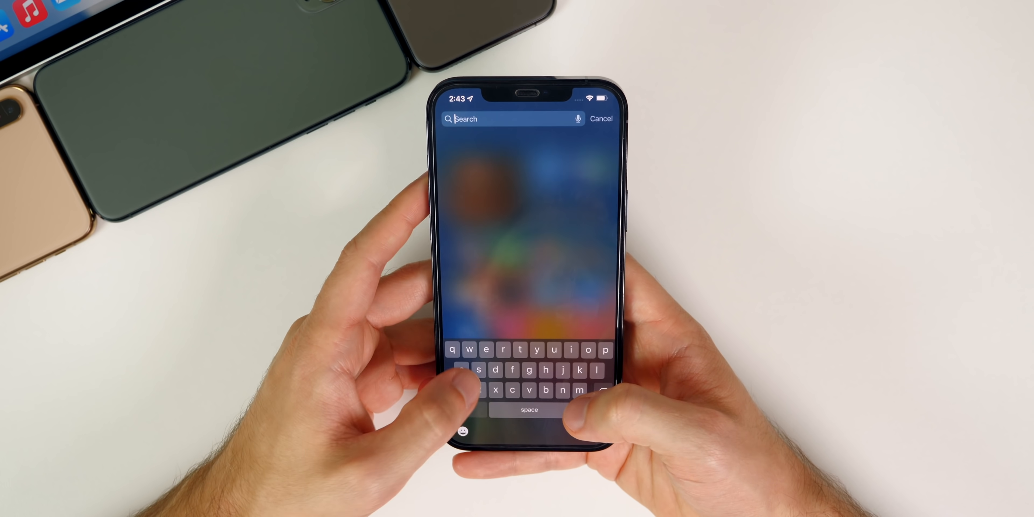
# Search Spotlight for "amazon" over the home screen
pyautogui.write('amazon')
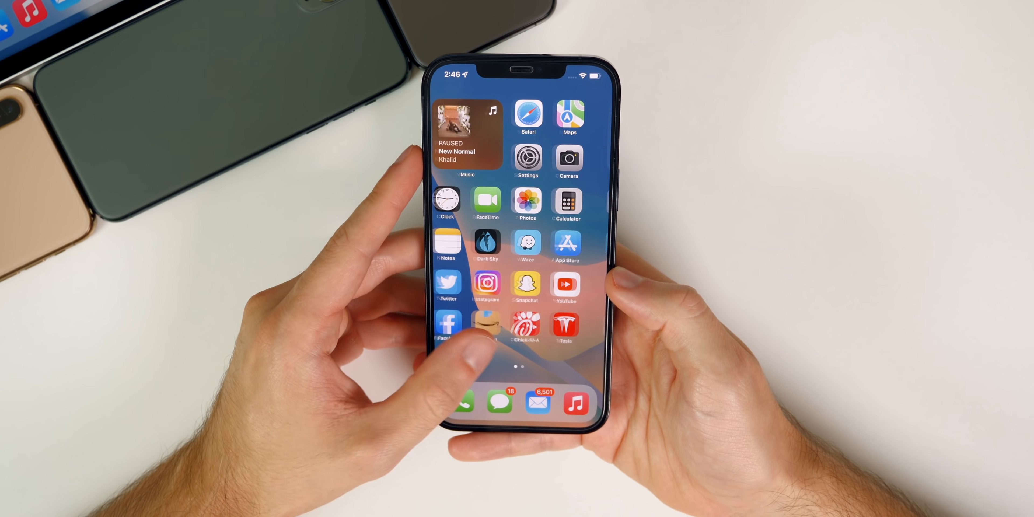
# Return to the home screen page with the Music widget paused on New Normal
pyautogui.hscroll(-3)
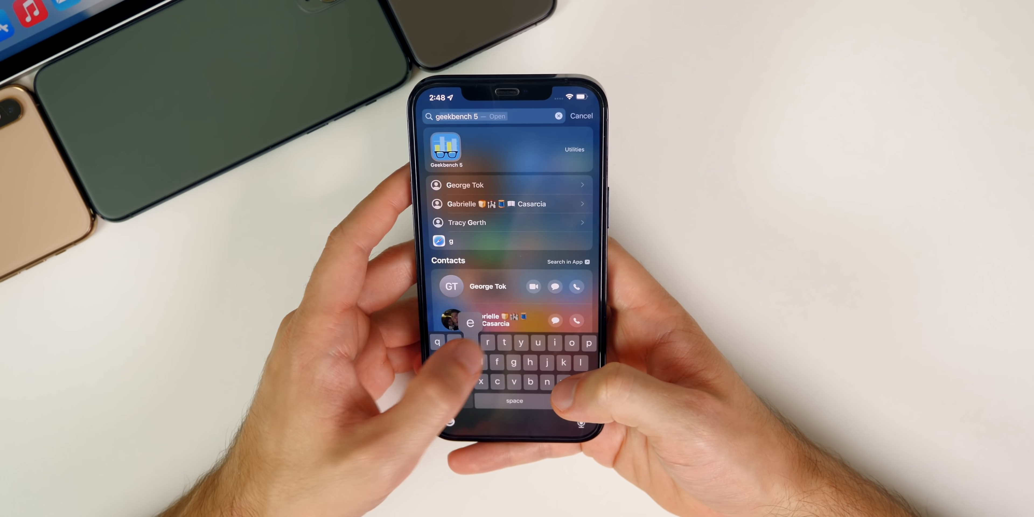
# Launch Geekbench 5 from the Spotlight results, then return to the Home Screen
pyautogui.click(445, 149)
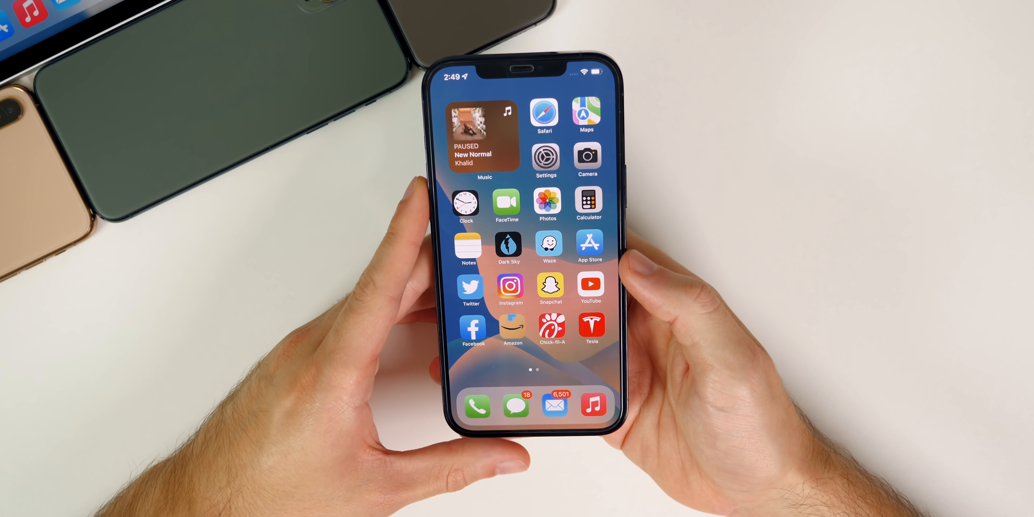
pyautogui.moveTo(594, 73); pyautogui.dragTo(594, 264)
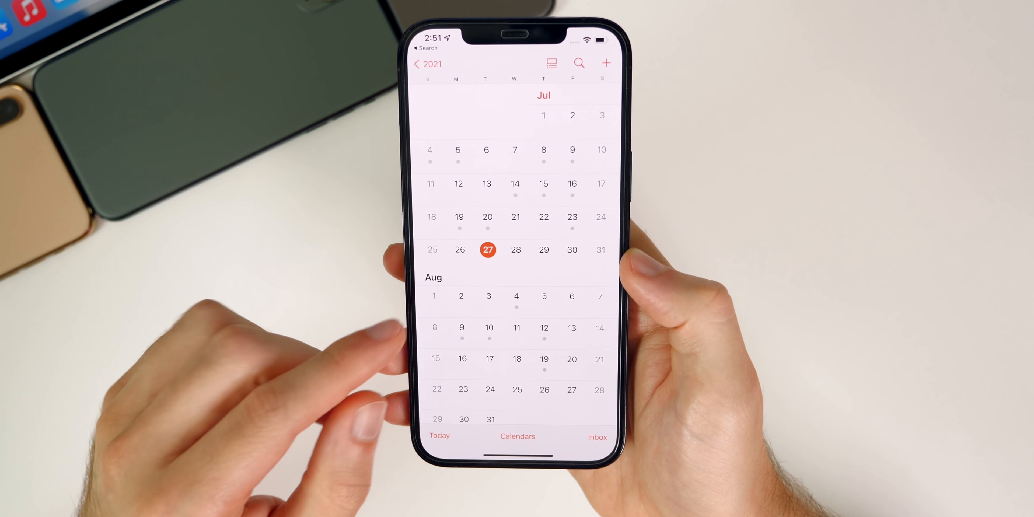
pyautogui.scroll(-3)
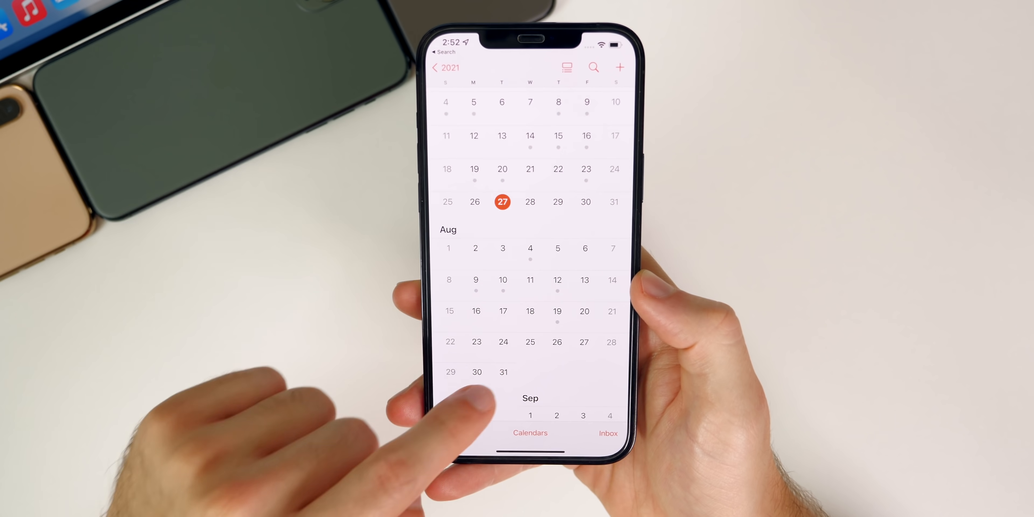
pyautogui.scroll(3)
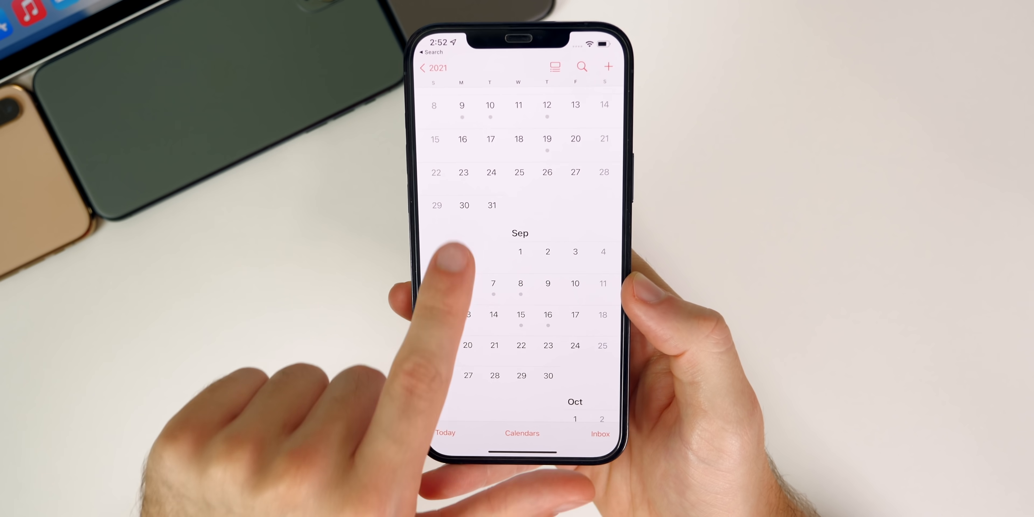
pyautogui.scroll(-3)
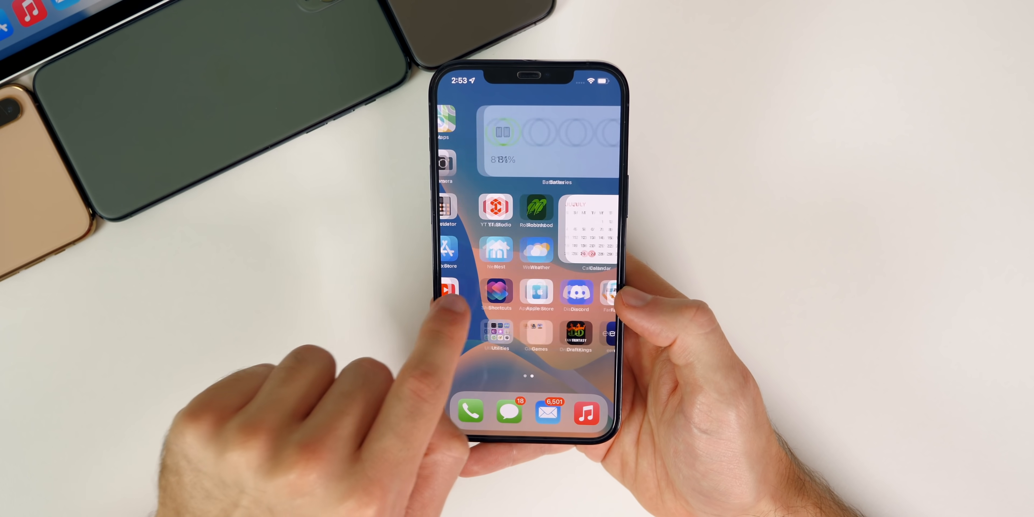
# Swipe back to the first Home Screen page with the Music widget
pyautogui.hscroll(-3)
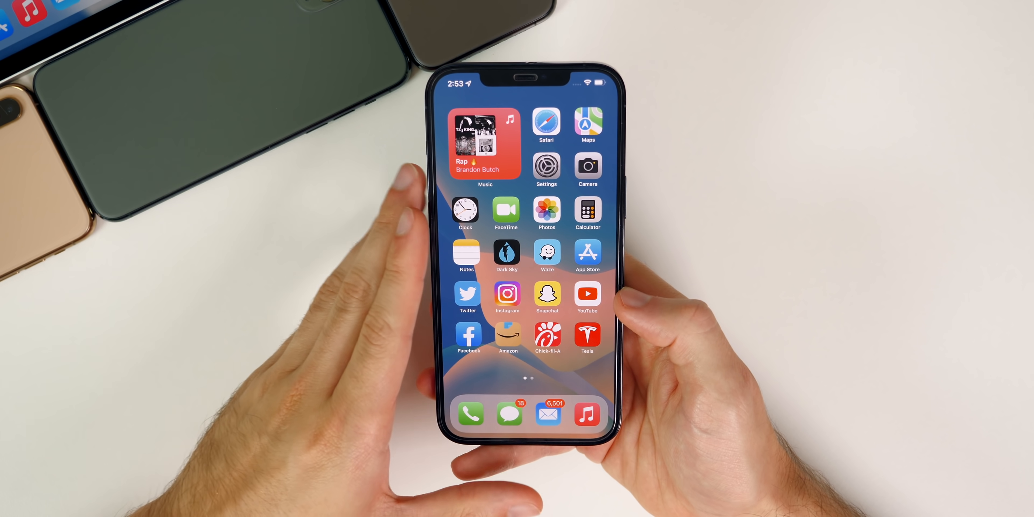